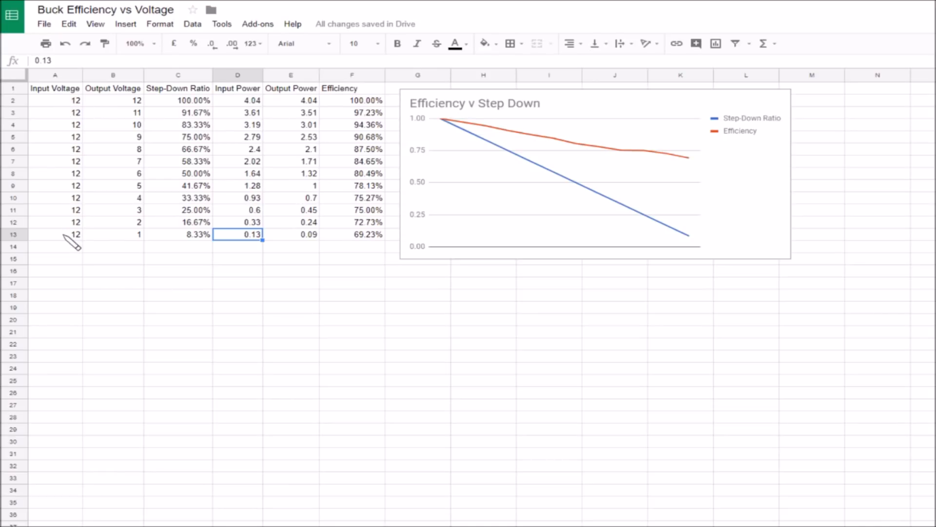
mouse_move(129, 121)
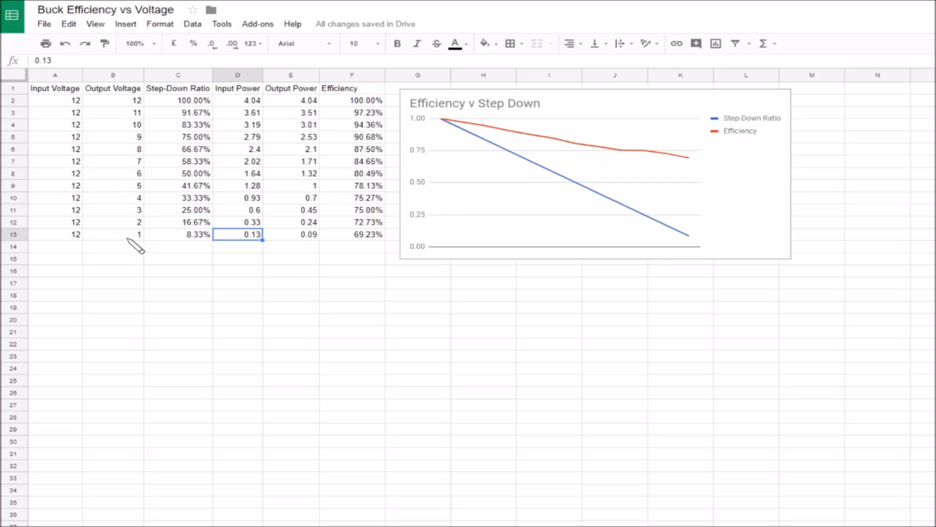
mouse_move(206, 110)
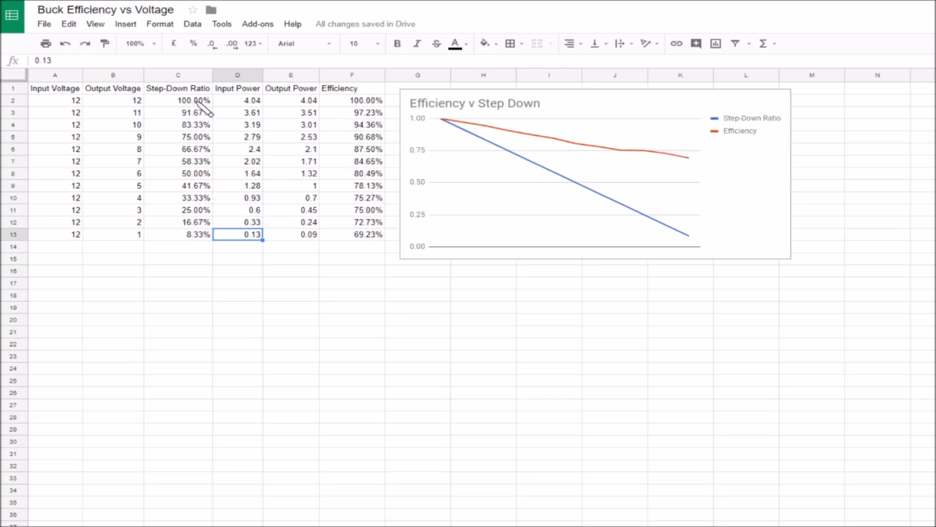
mouse_move(196, 111)
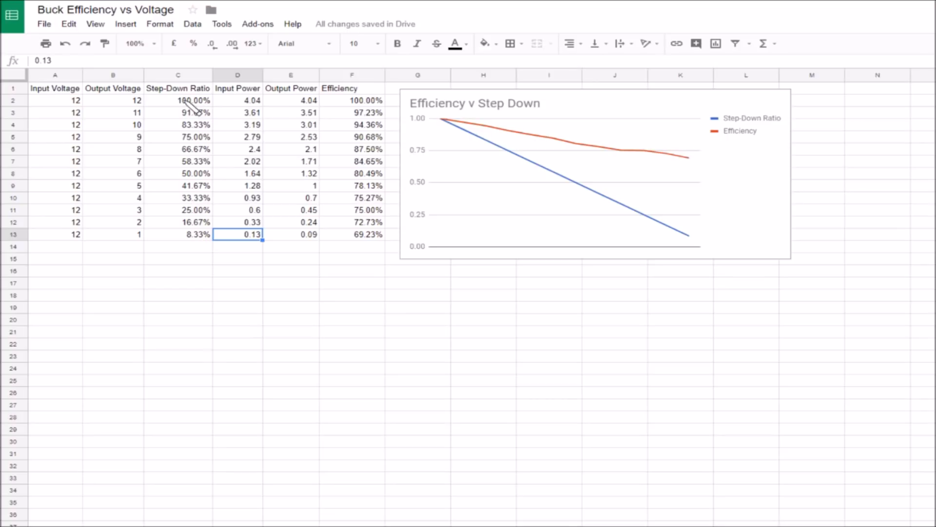
mouse_move(188, 107)
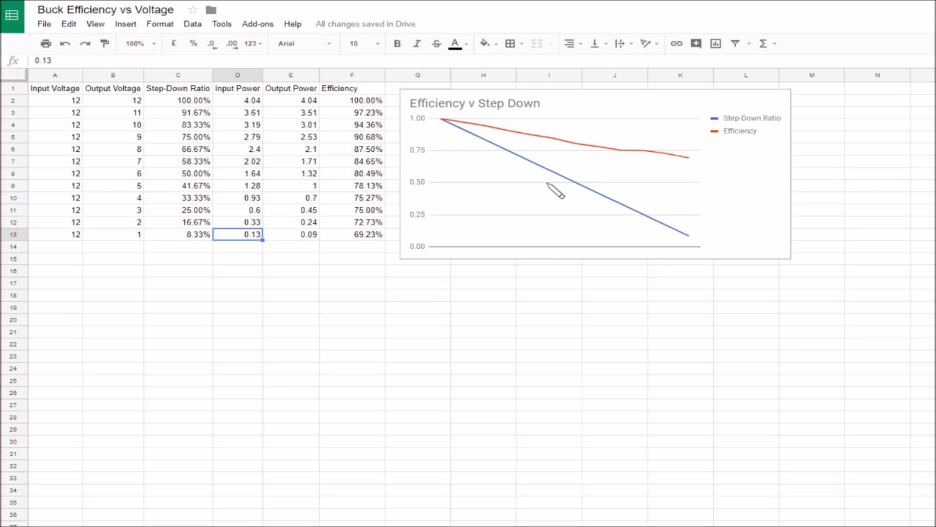
mouse_move(461, 143)
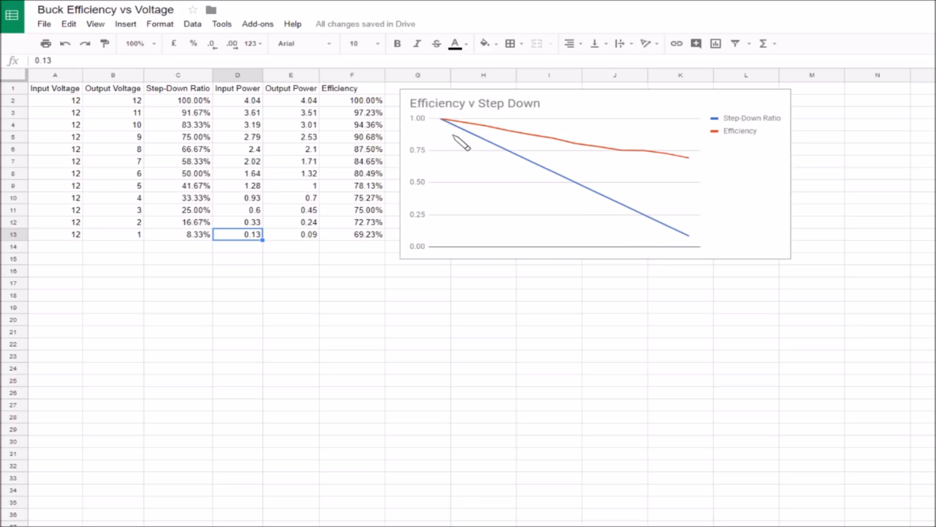
mouse_move(148, 116)
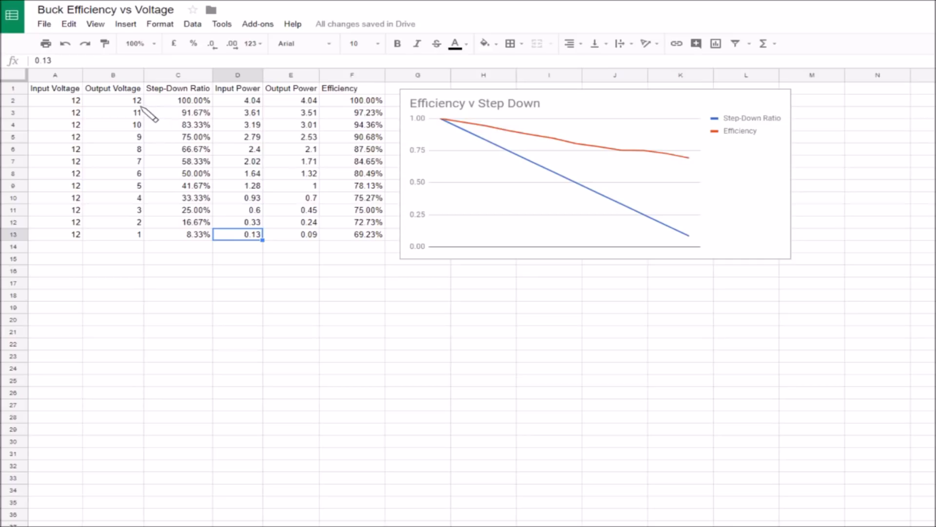
mouse_move(281, 138)
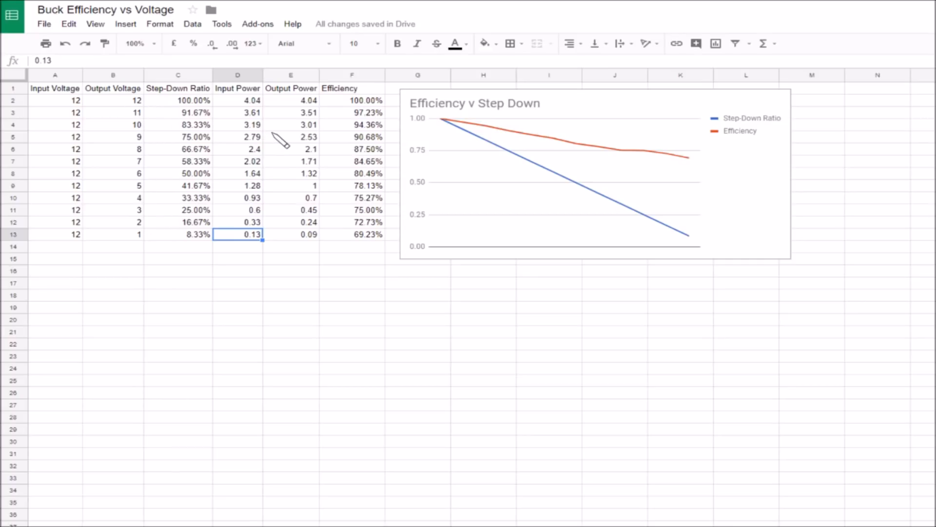
mouse_move(298, 111)
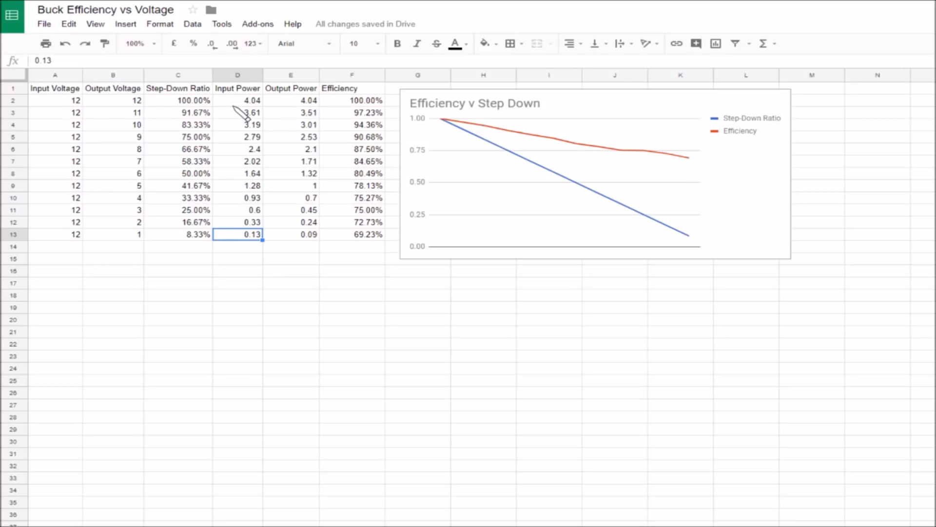
mouse_move(244, 113)
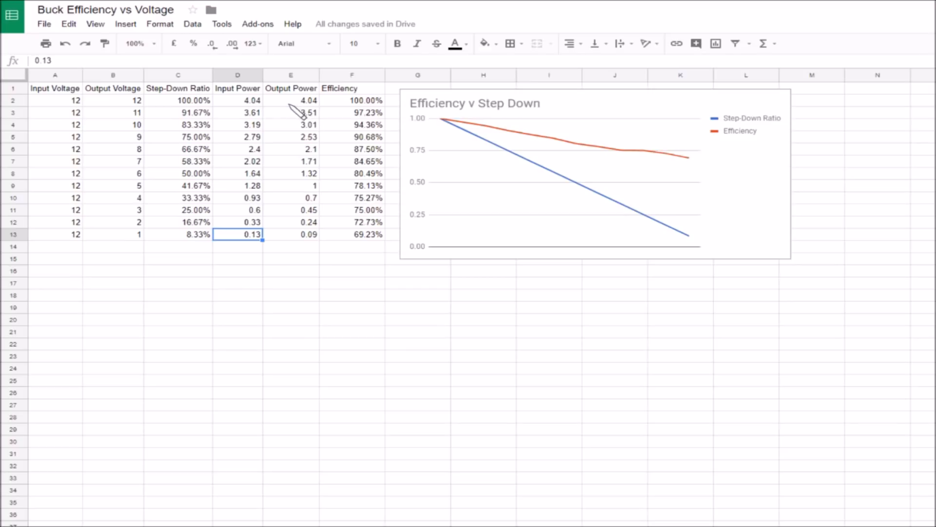
mouse_move(448, 129)
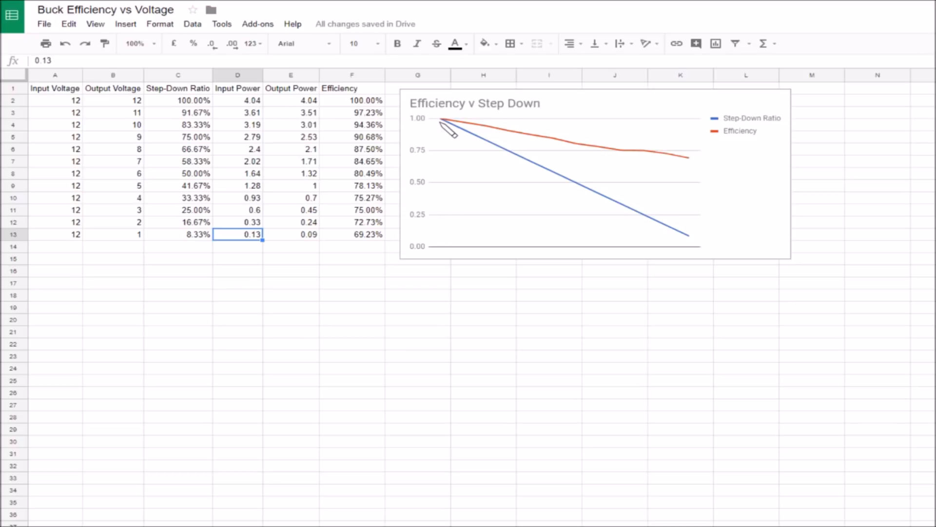
mouse_move(251, 110)
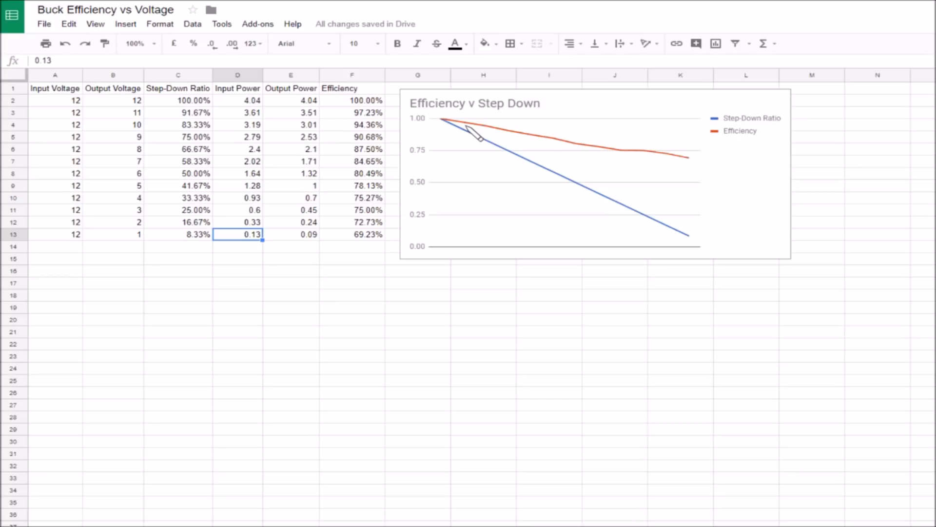
mouse_move(505, 146)
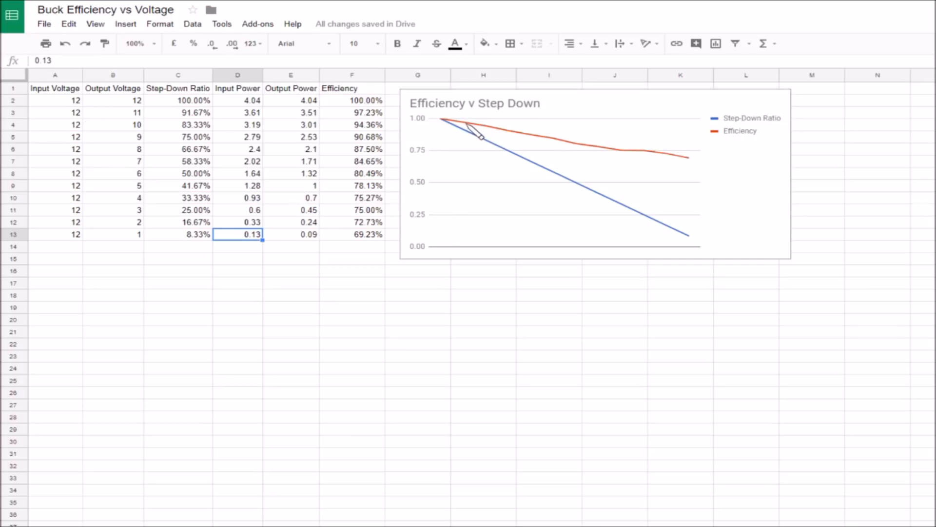
mouse_move(179, 115)
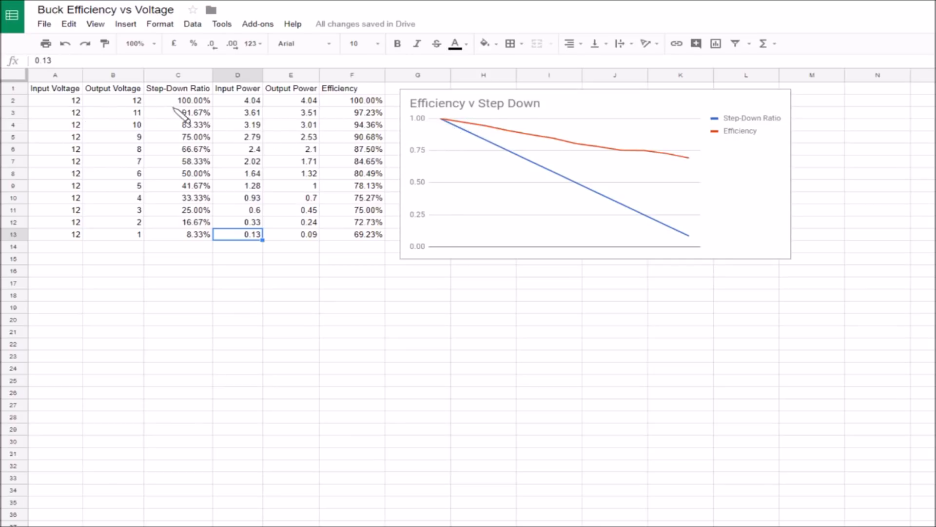
mouse_move(225, 132)
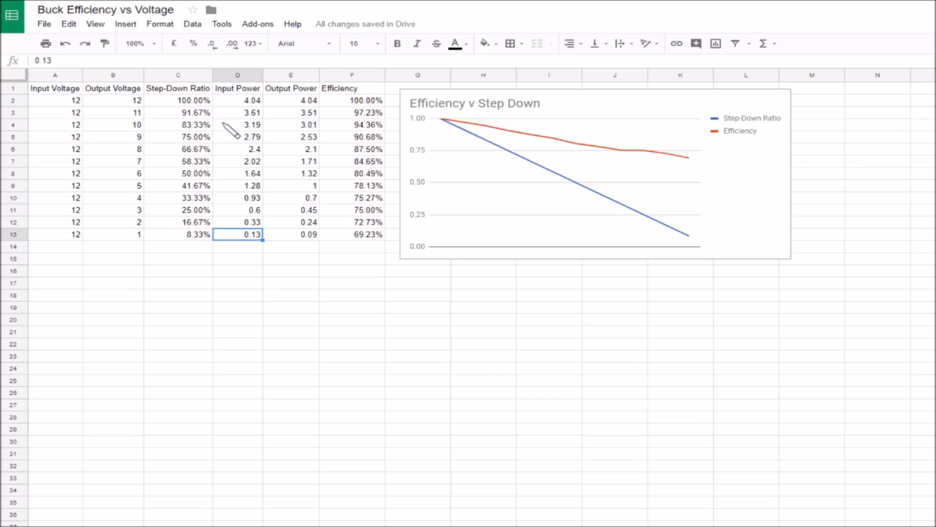
mouse_move(251, 144)
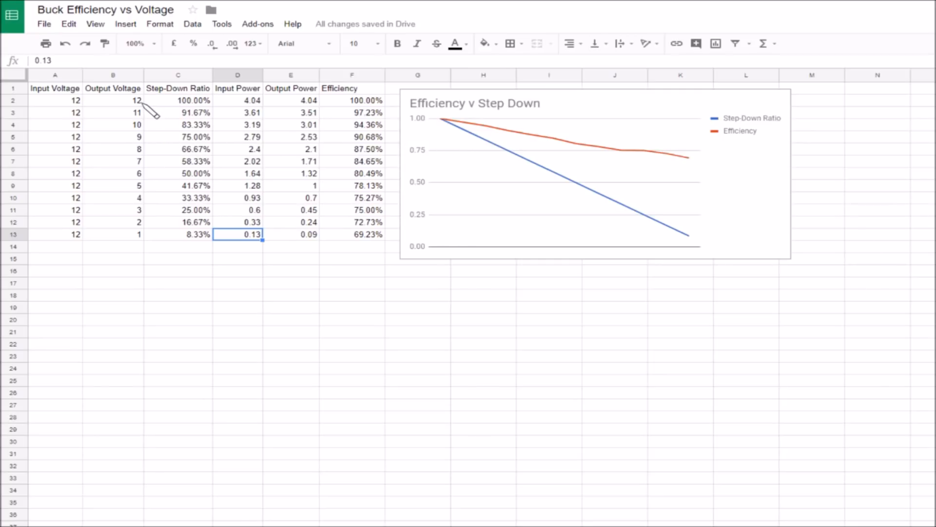
mouse_move(141, 224)
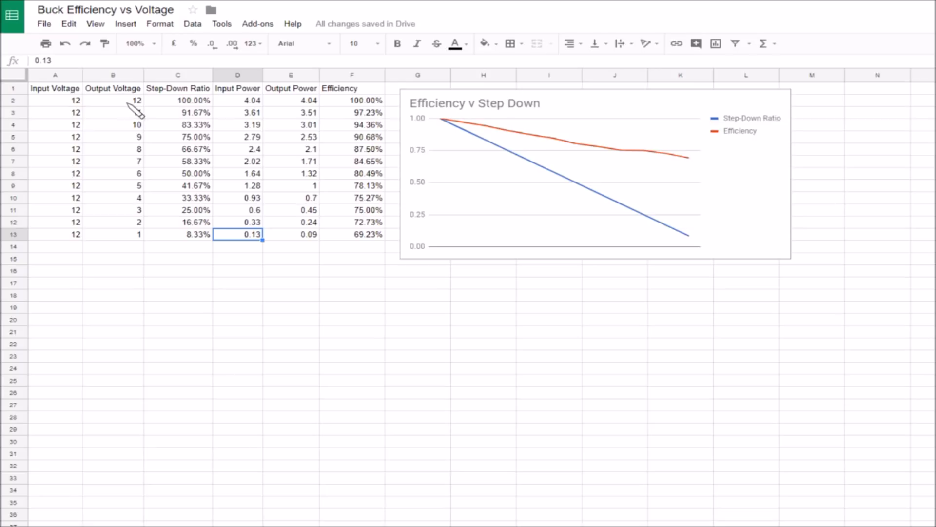
mouse_move(137, 114)
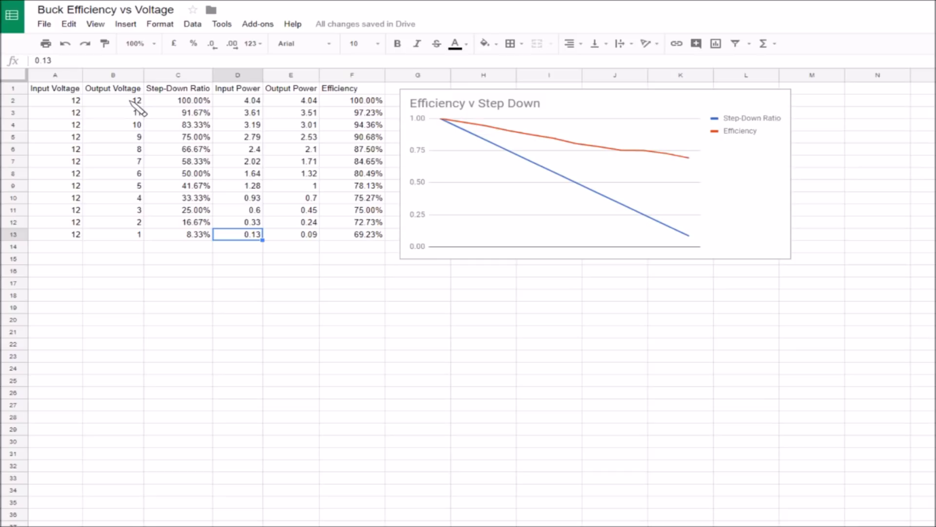
mouse_move(136, 112)
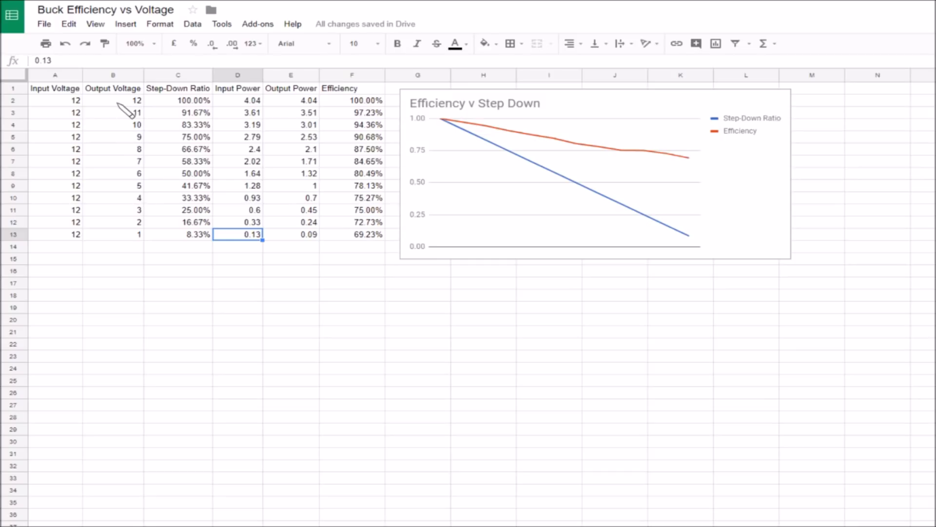
mouse_move(152, 138)
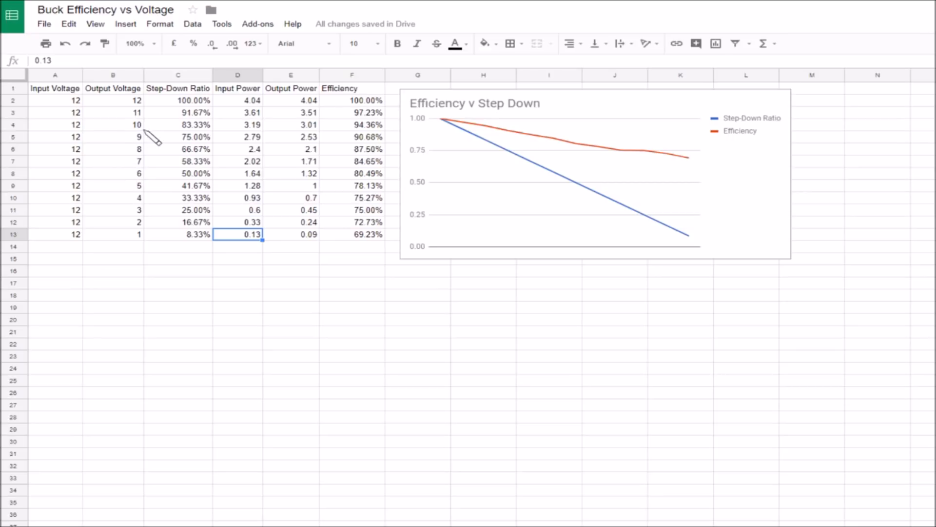
mouse_move(355, 130)
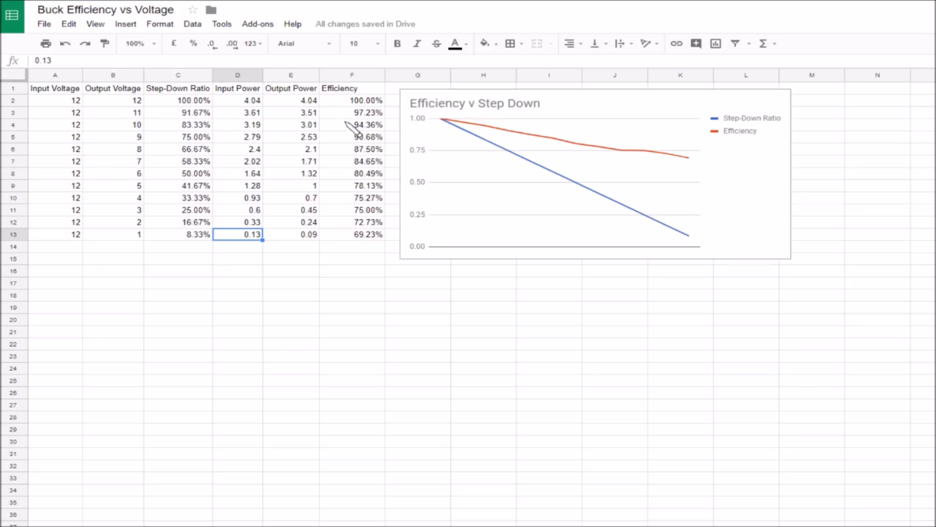
mouse_move(374, 220)
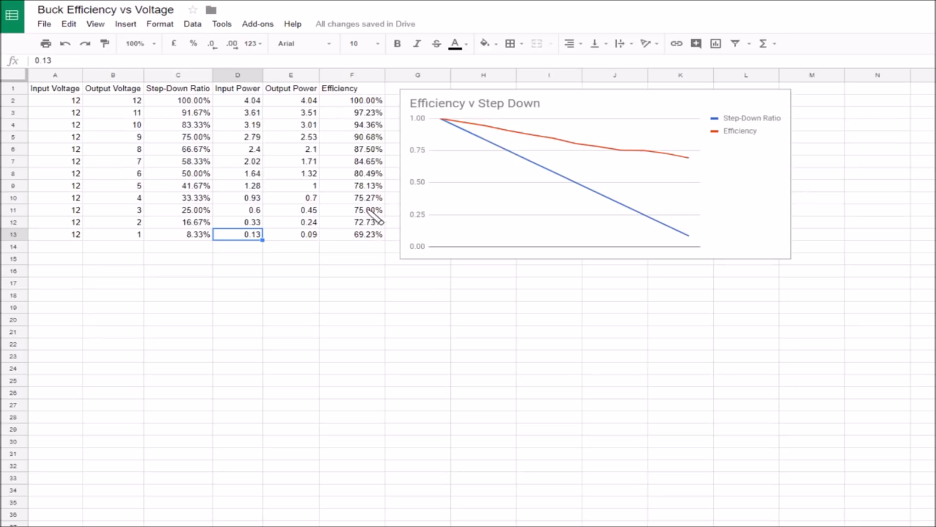
mouse_move(382, 161)
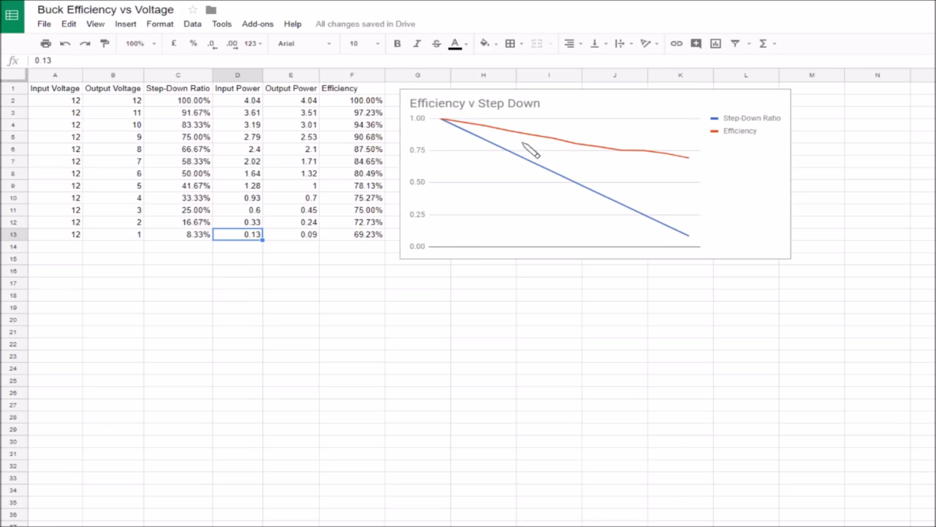
mouse_move(475, 136)
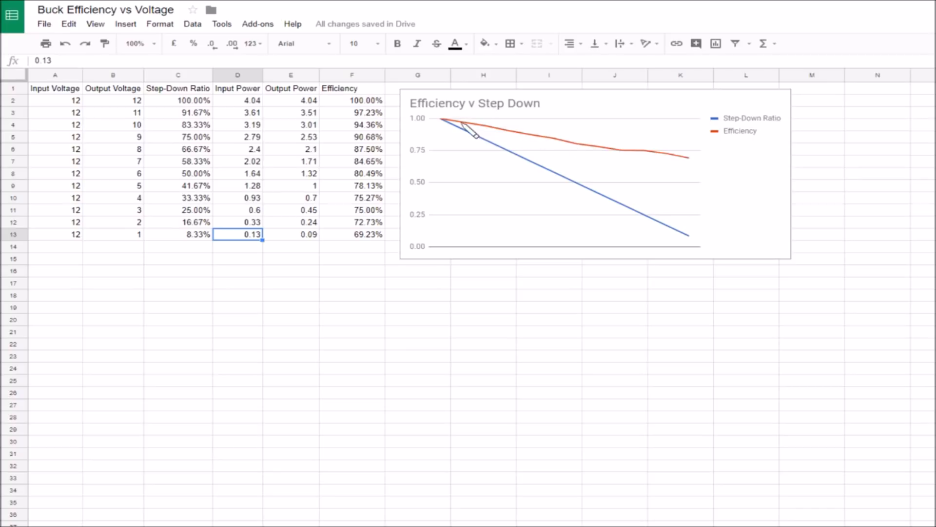
mouse_move(661, 169)
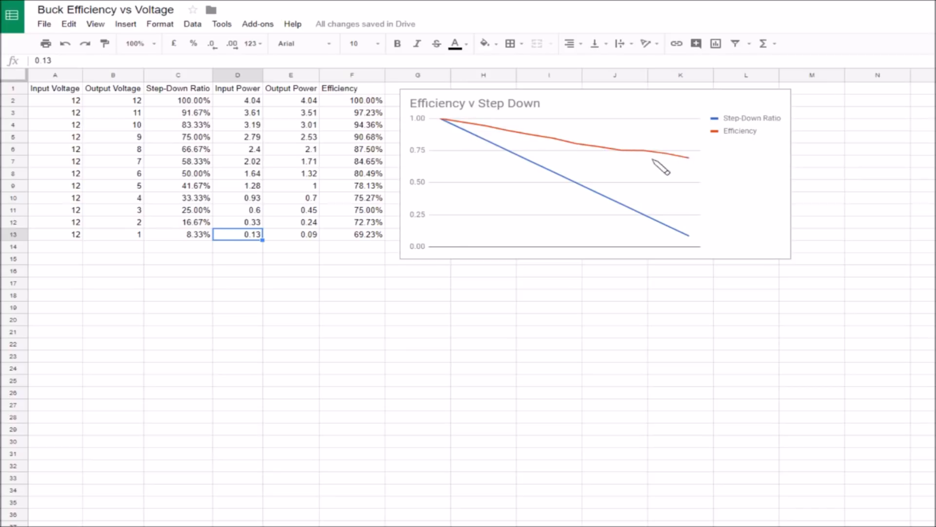
mouse_move(371, 251)
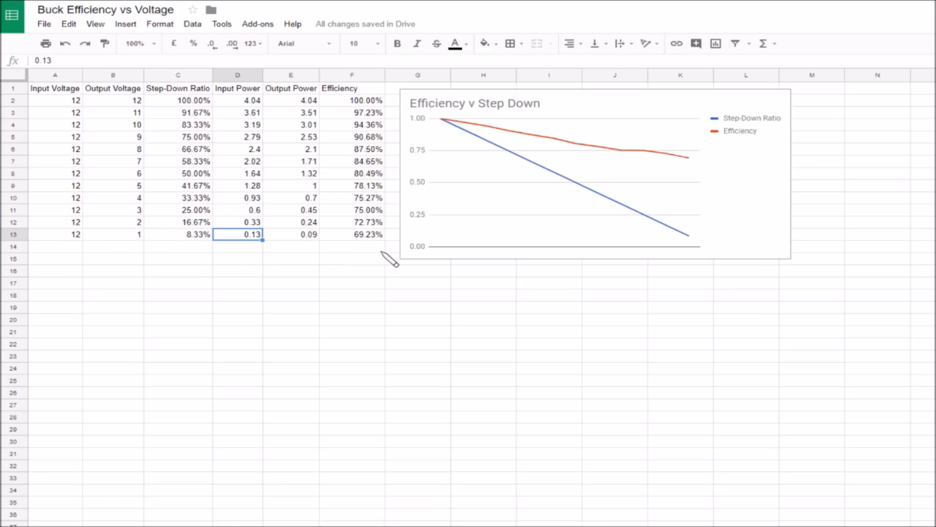
mouse_move(697, 168)
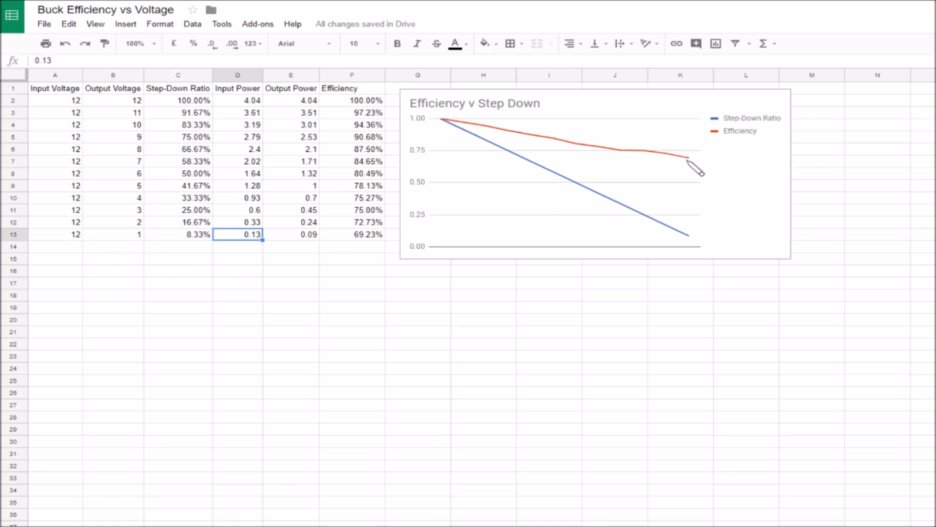
mouse_move(615, 158)
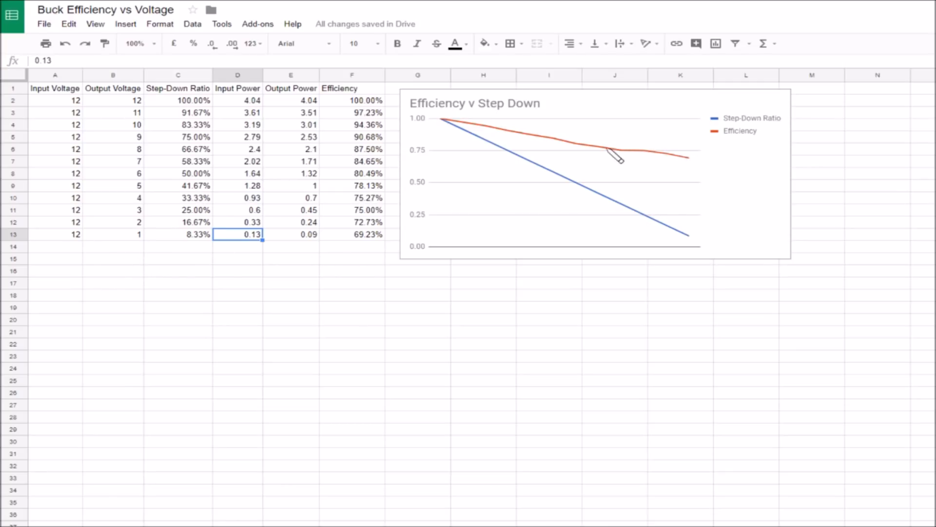
mouse_move(657, 161)
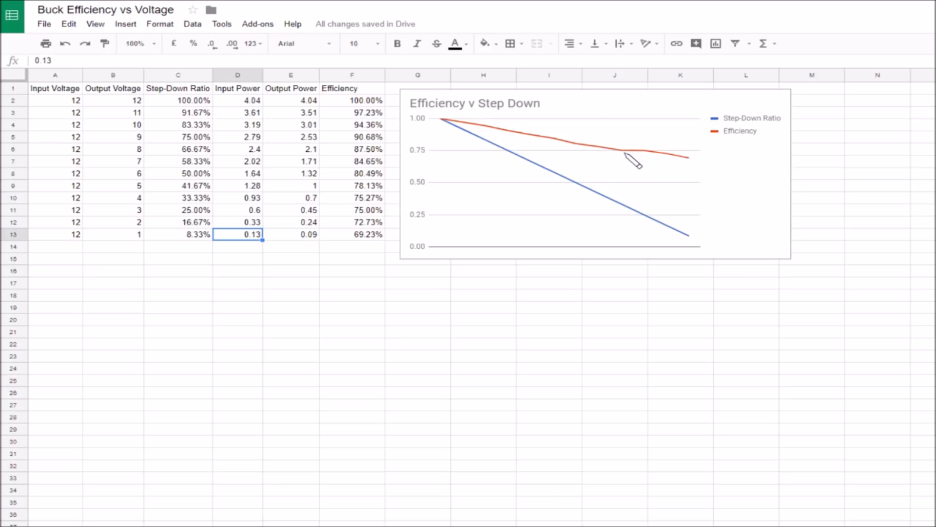
mouse_move(648, 159)
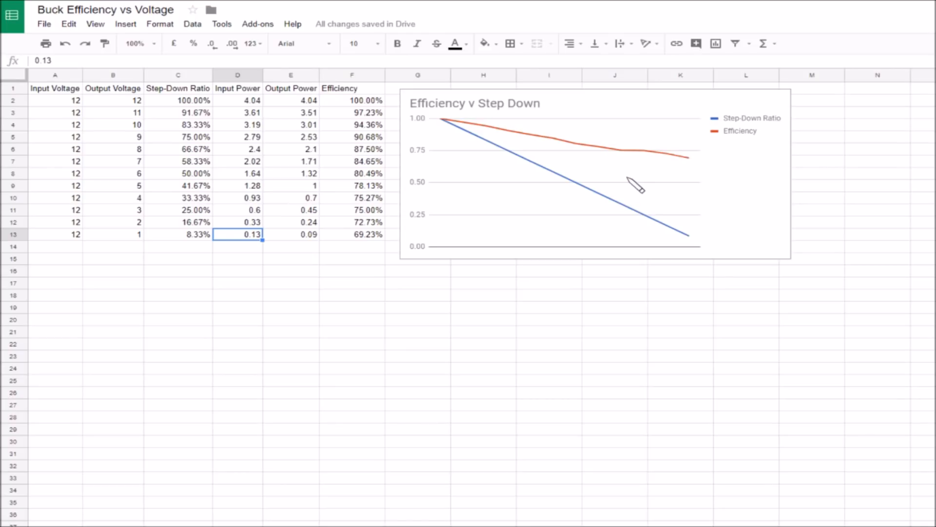
mouse_move(636, 160)
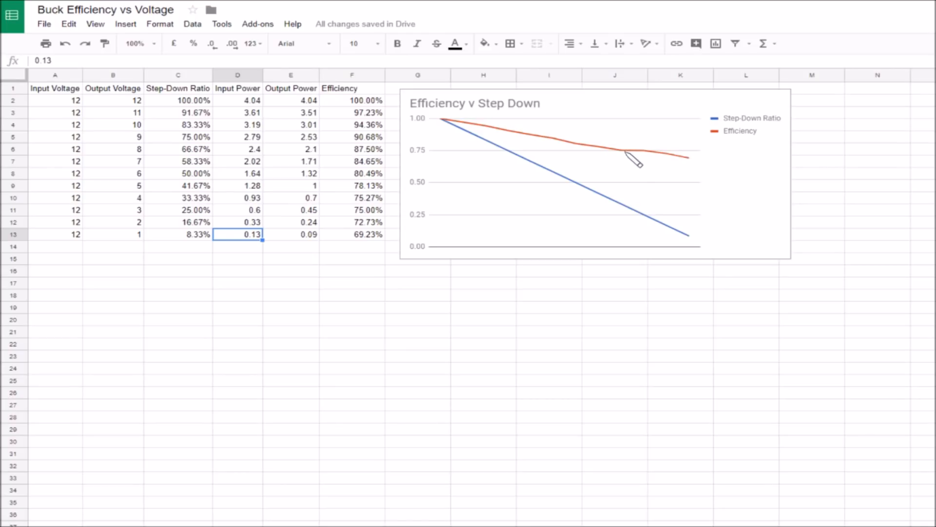
mouse_move(534, 215)
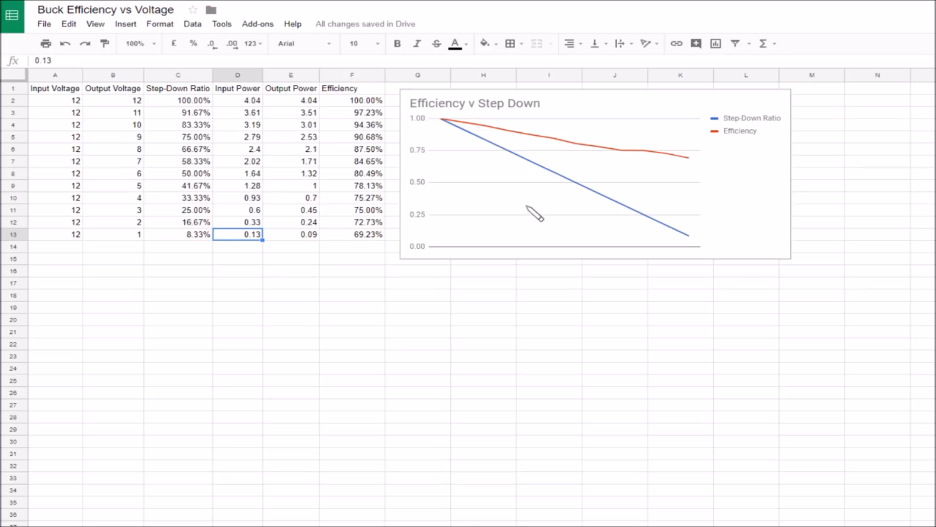
mouse_move(316, 218)
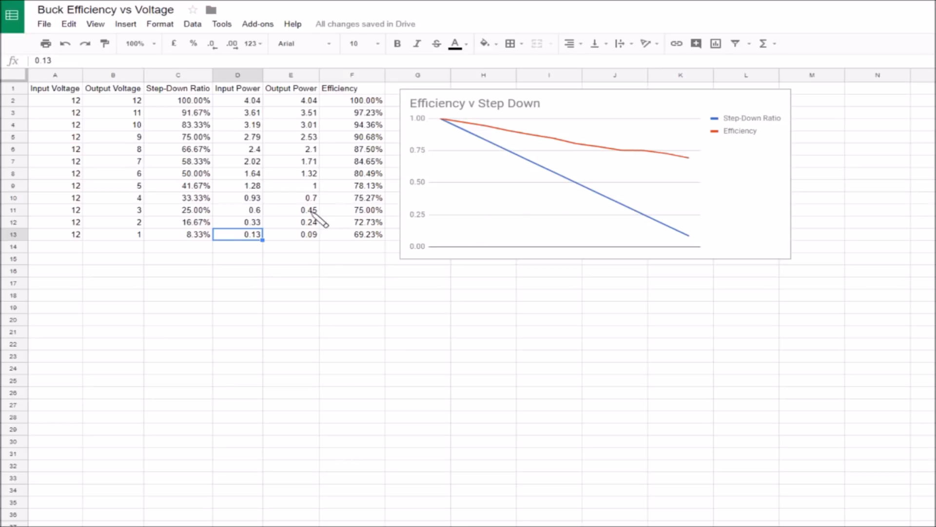
mouse_move(322, 194)
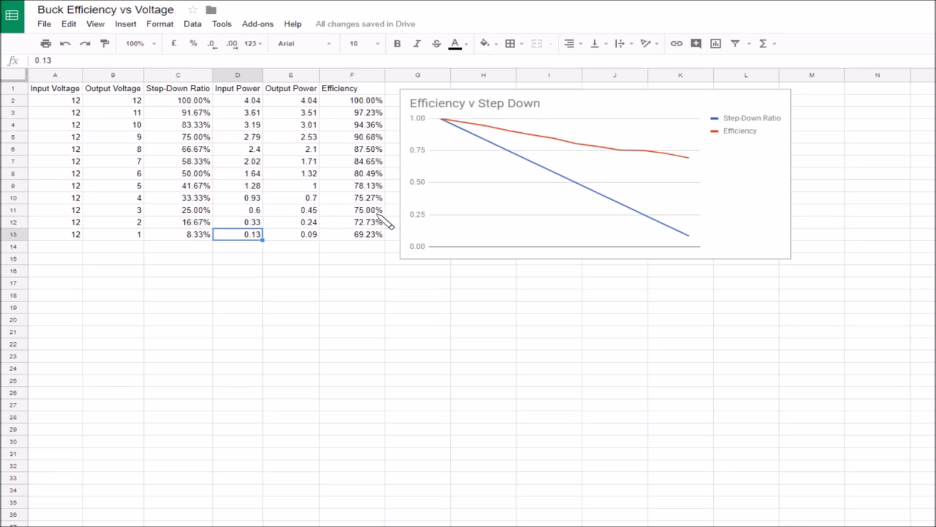
mouse_move(335, 218)
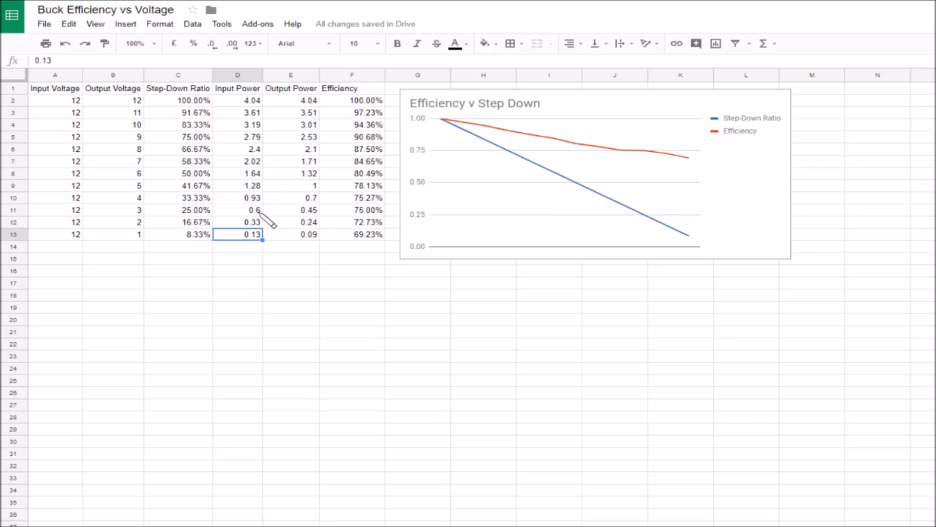
mouse_move(379, 224)
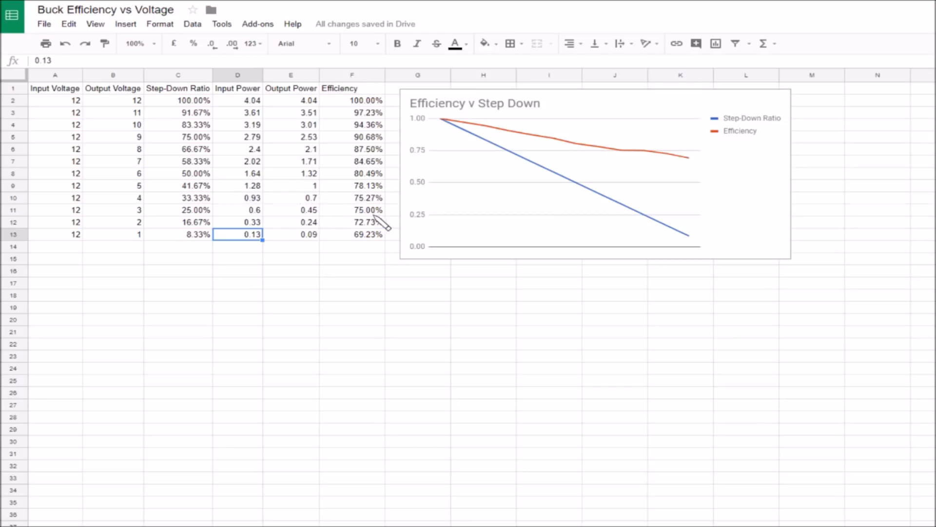
mouse_move(651, 167)
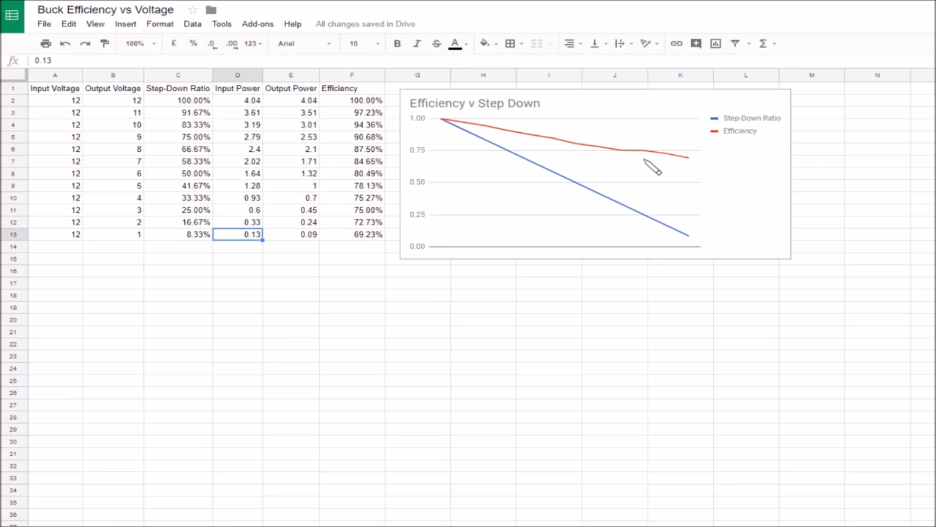
mouse_move(647, 195)
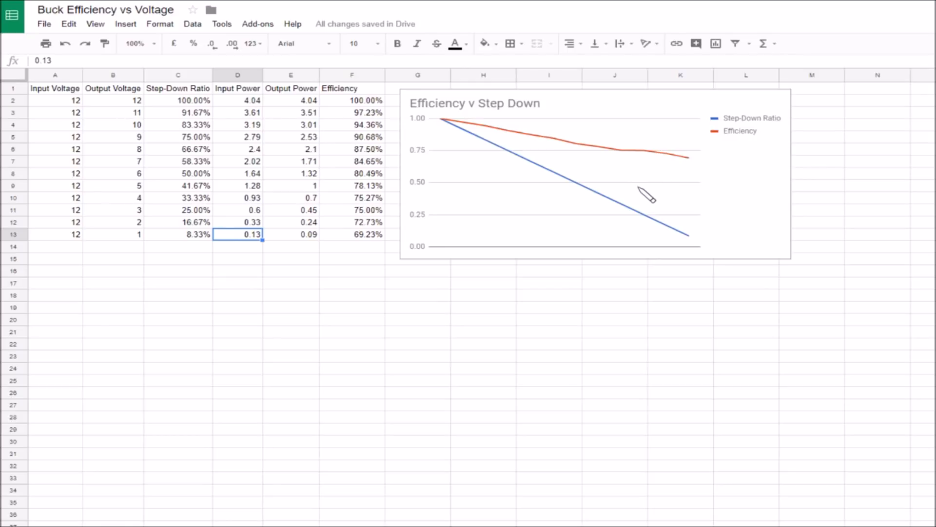
mouse_move(655, 184)
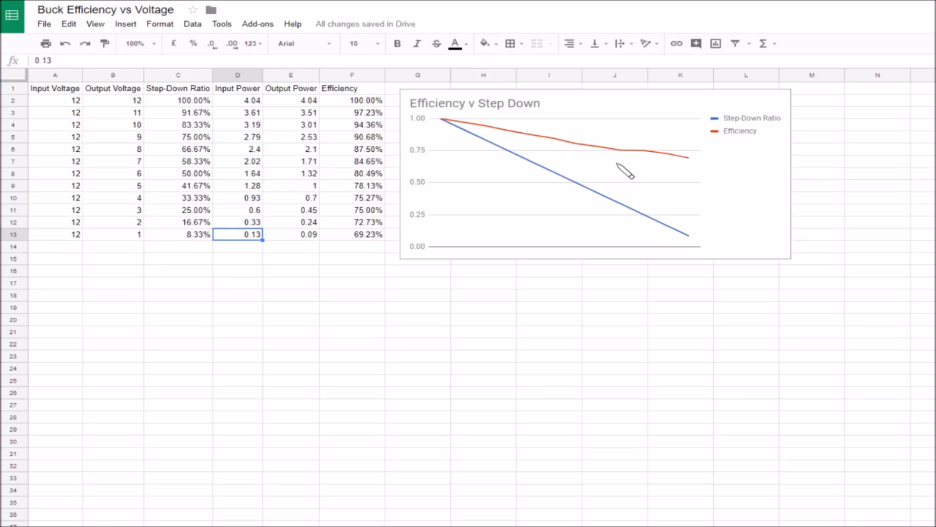
mouse_move(456, 133)
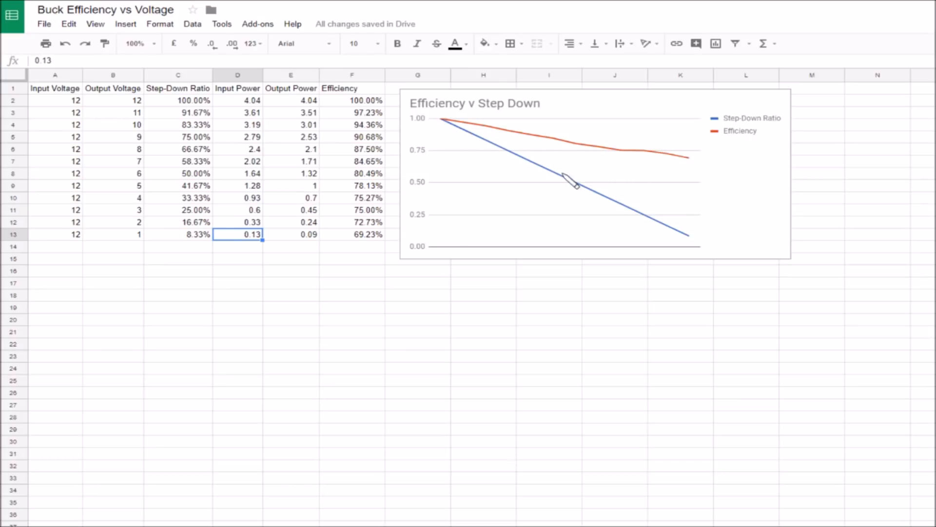
mouse_move(695, 235)
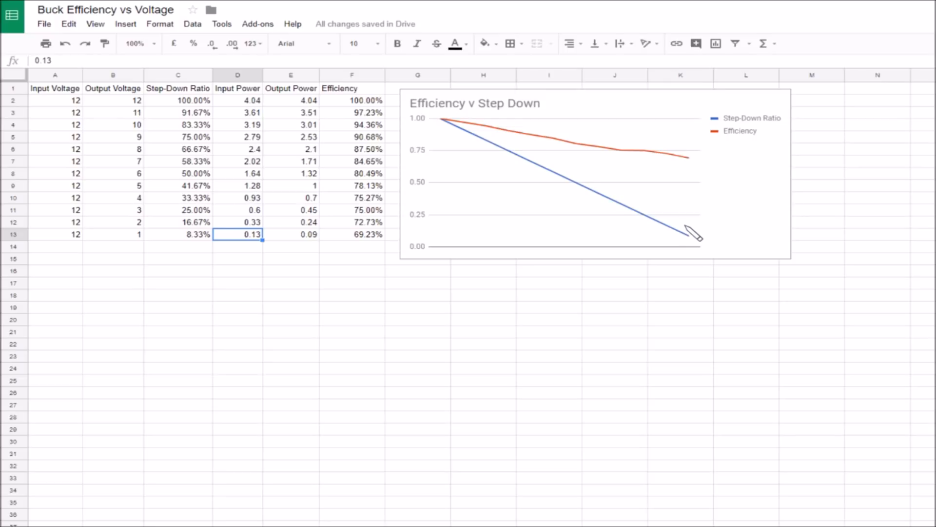
mouse_move(679, 225)
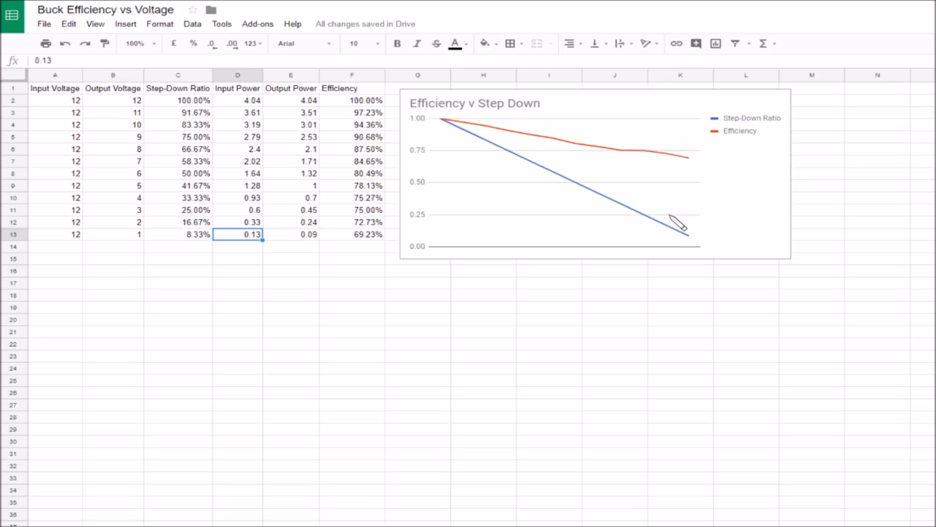
mouse_move(698, 184)
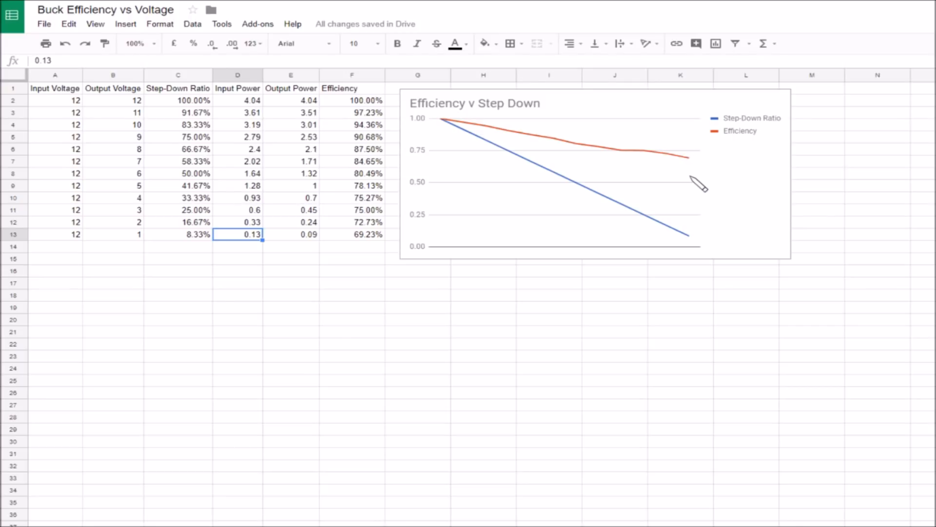